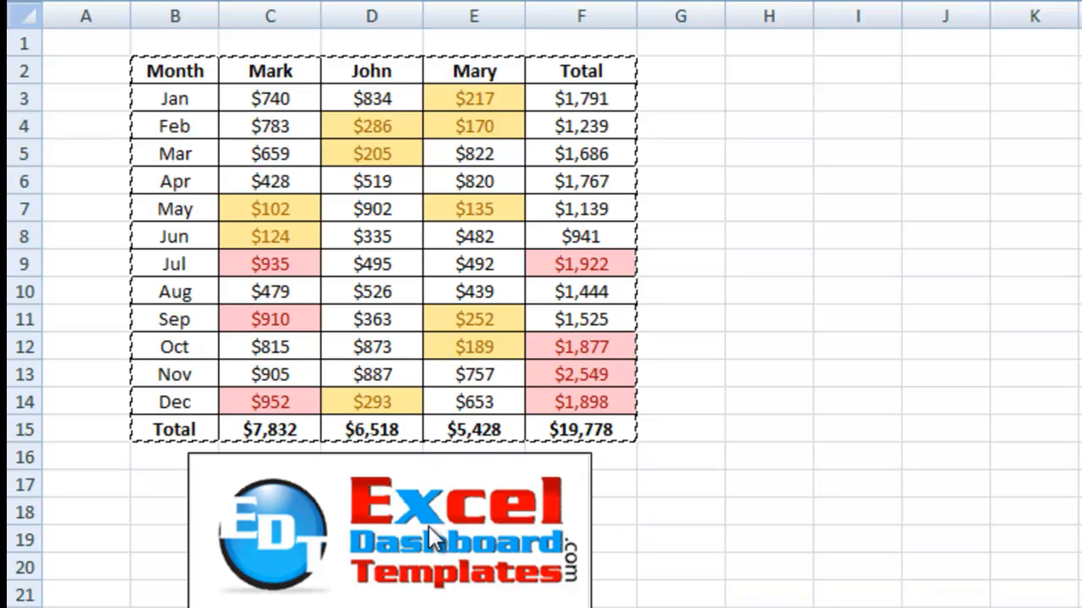
pyautogui.moveTo(463, 604)
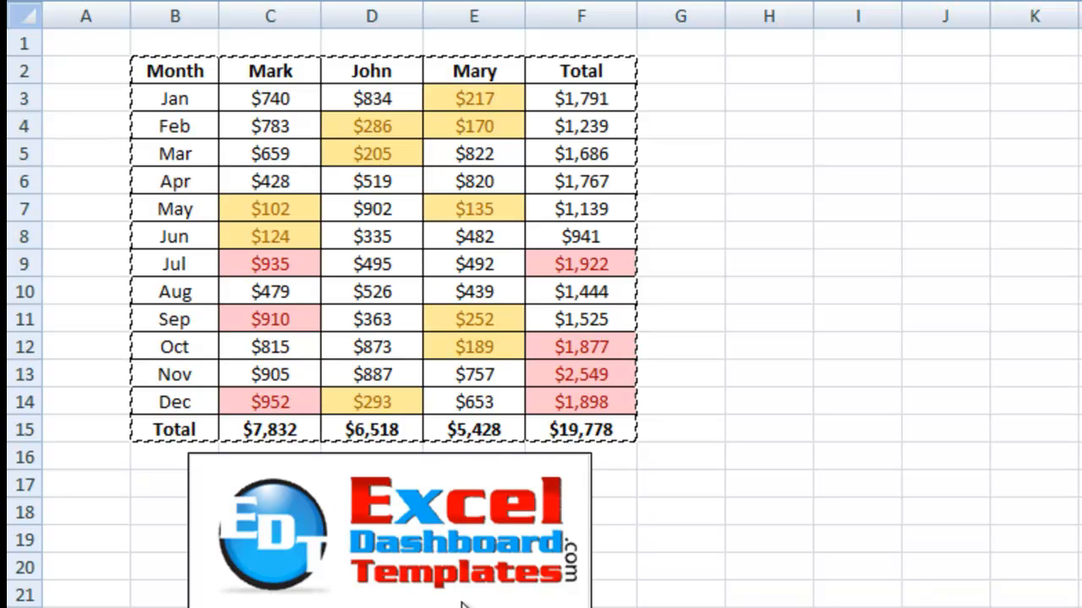
pyautogui.moveTo(390, 545)
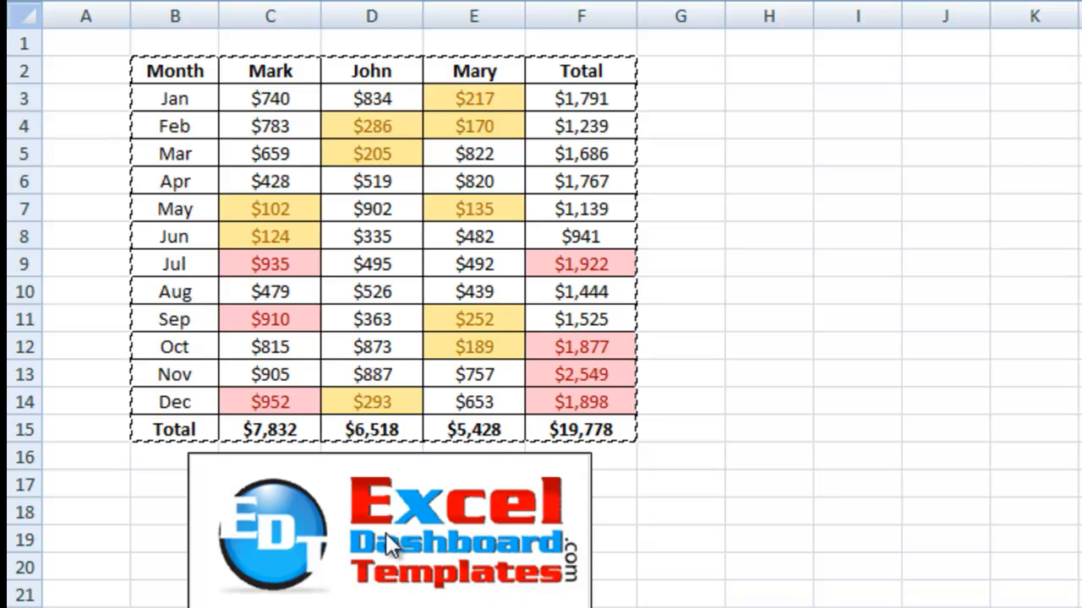
pyautogui.moveTo(522, 600)
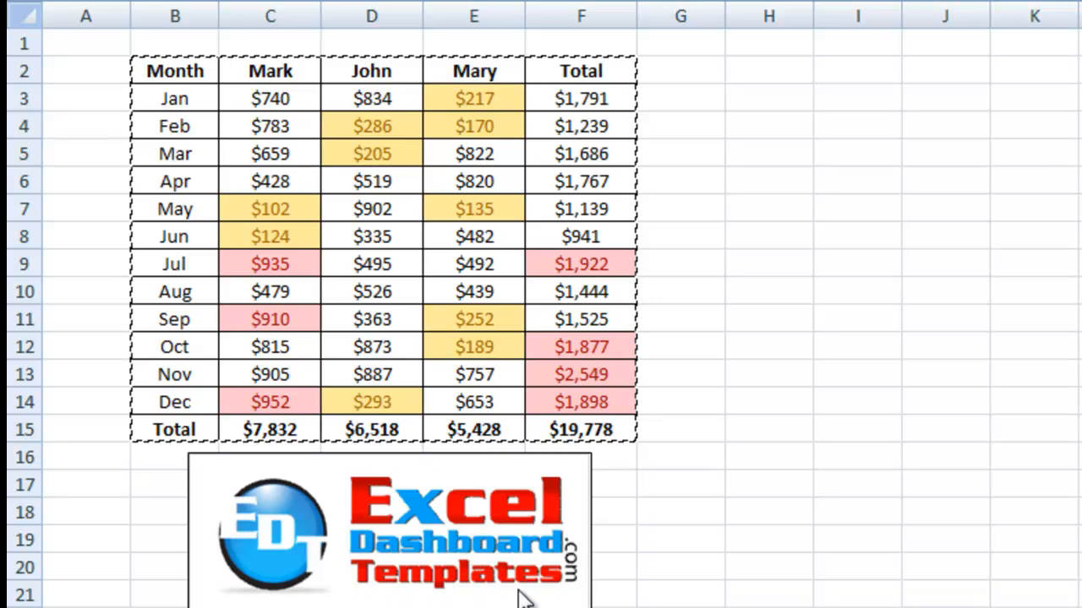
pyautogui.moveTo(472, 536)
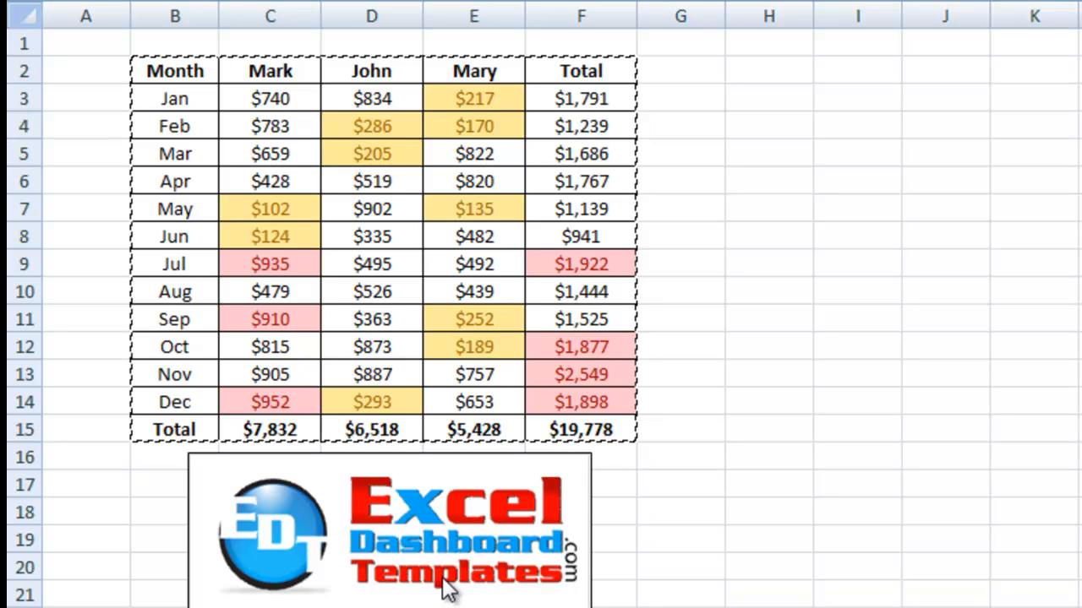
pyautogui.moveTo(473, 595)
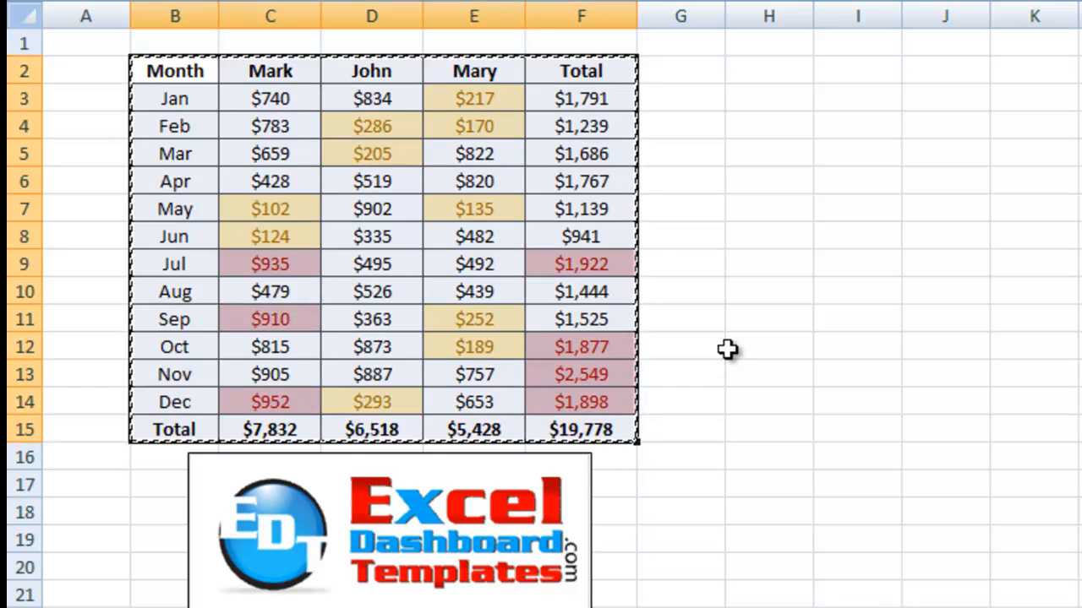
# Click an empty cell away from the Excel sales table to release its selection
pyautogui.click(767, 374)
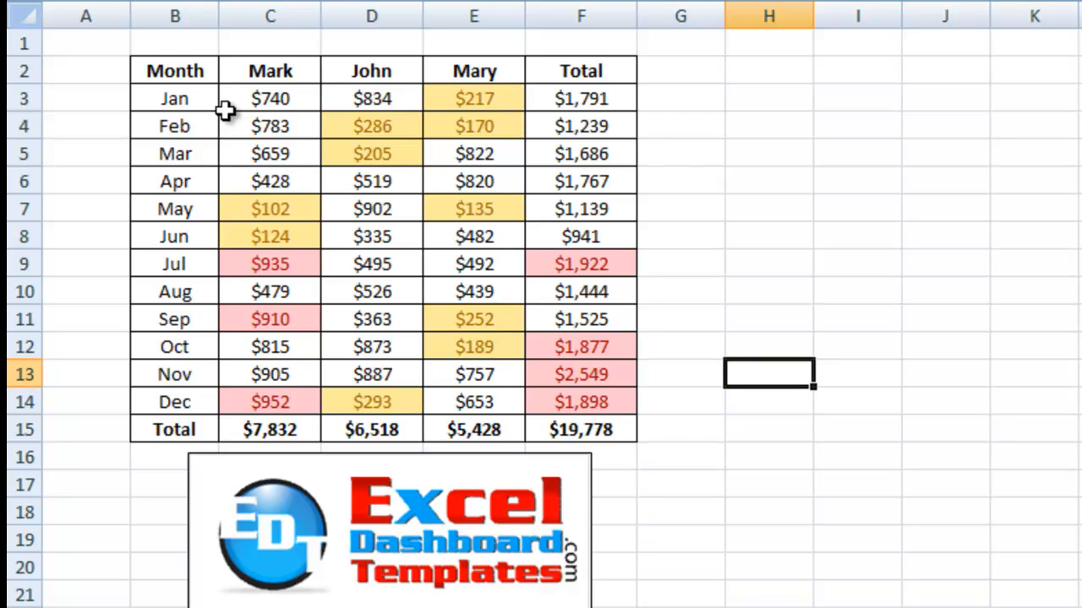
pyautogui.moveTo(175, 72)
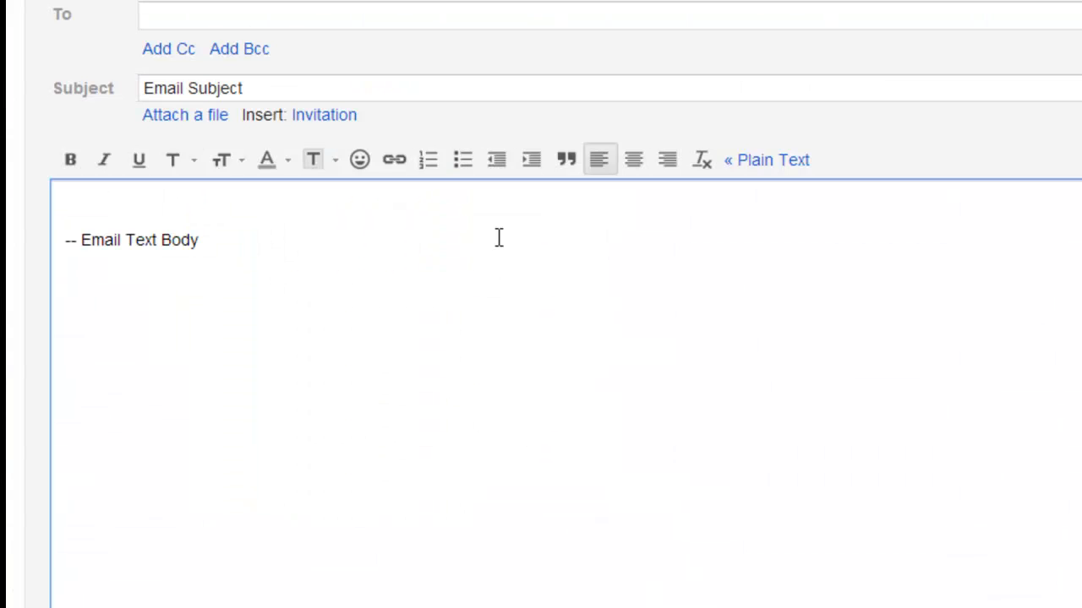
pyautogui.moveTo(214, 196)
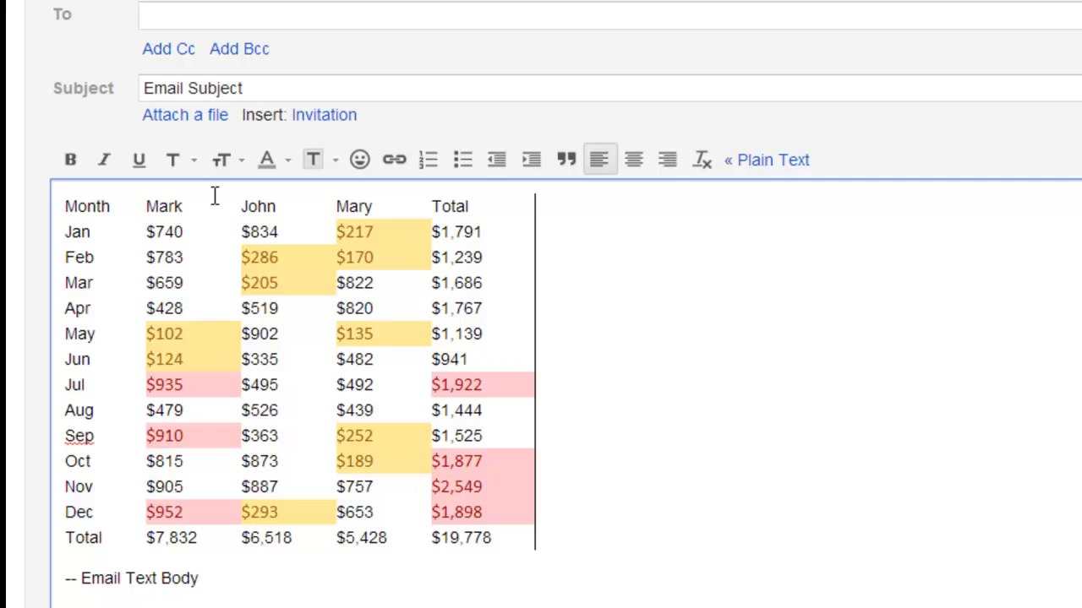
pyautogui.moveTo(349, 241)
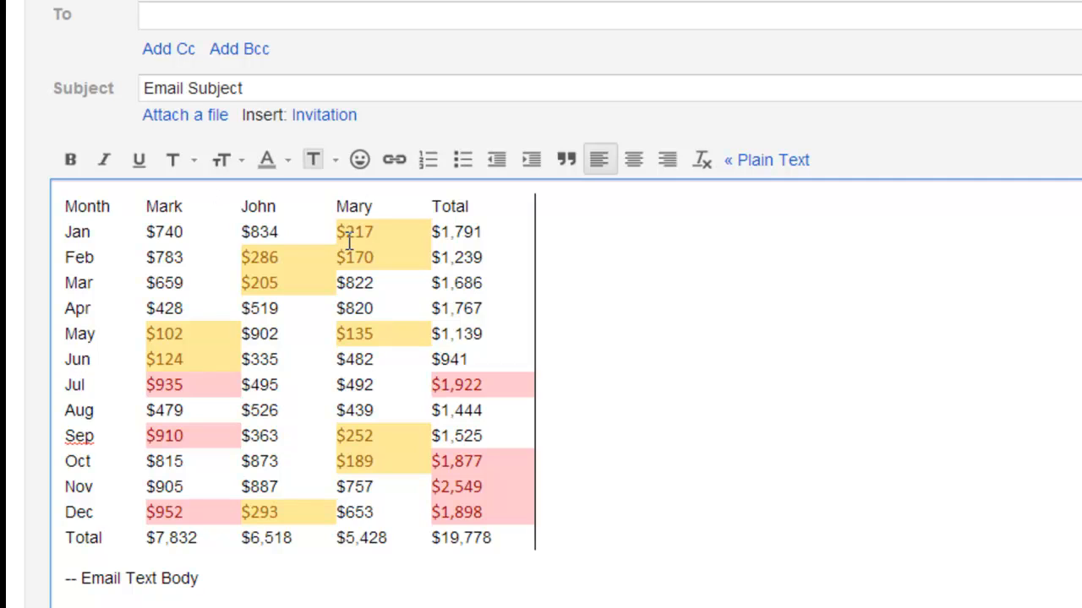
pyautogui.moveTo(106, 208)
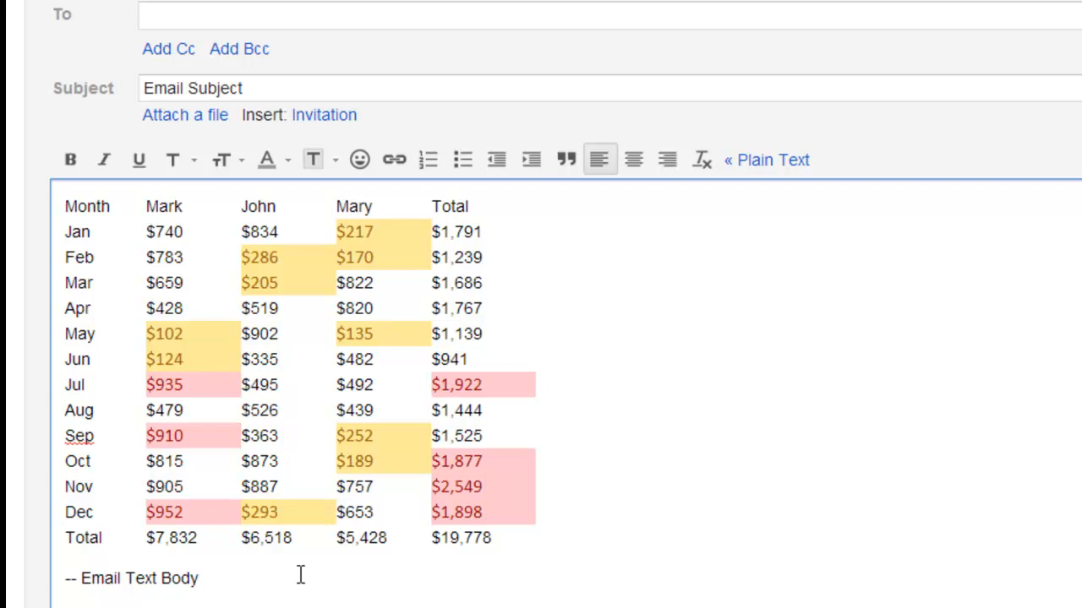
pyautogui.moveTo(65, 207); pyautogui.dragTo(181, 257)
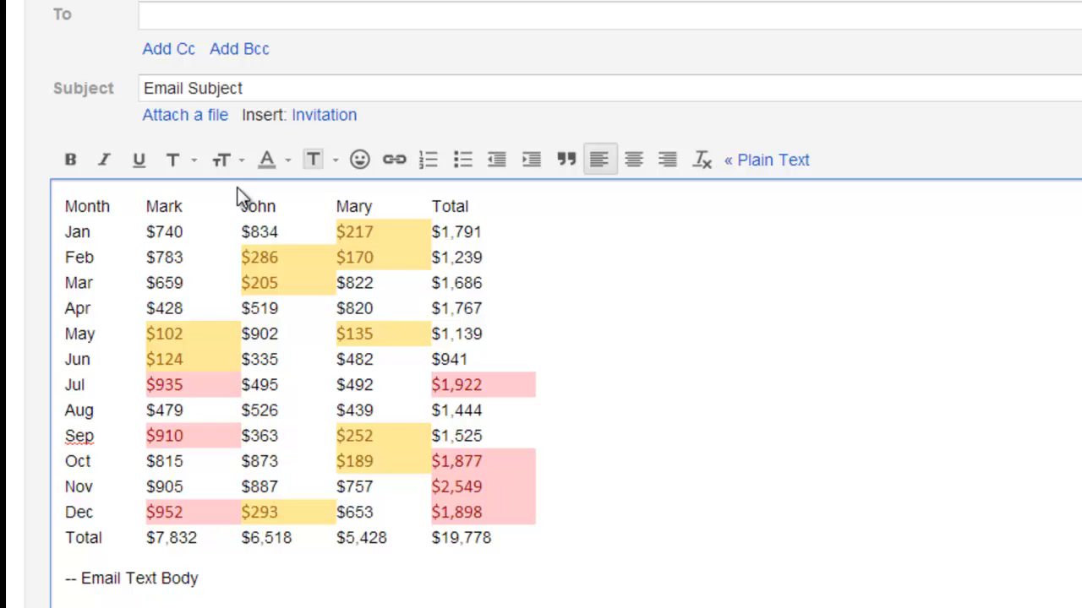
pyautogui.moveTo(71, 160)
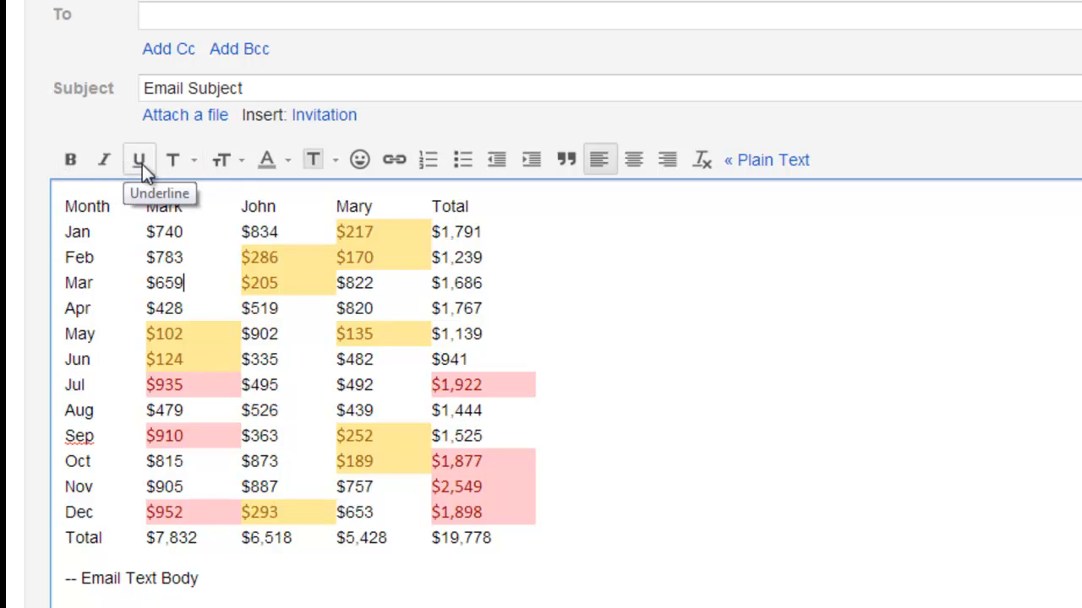
pyautogui.moveTo(266, 161)
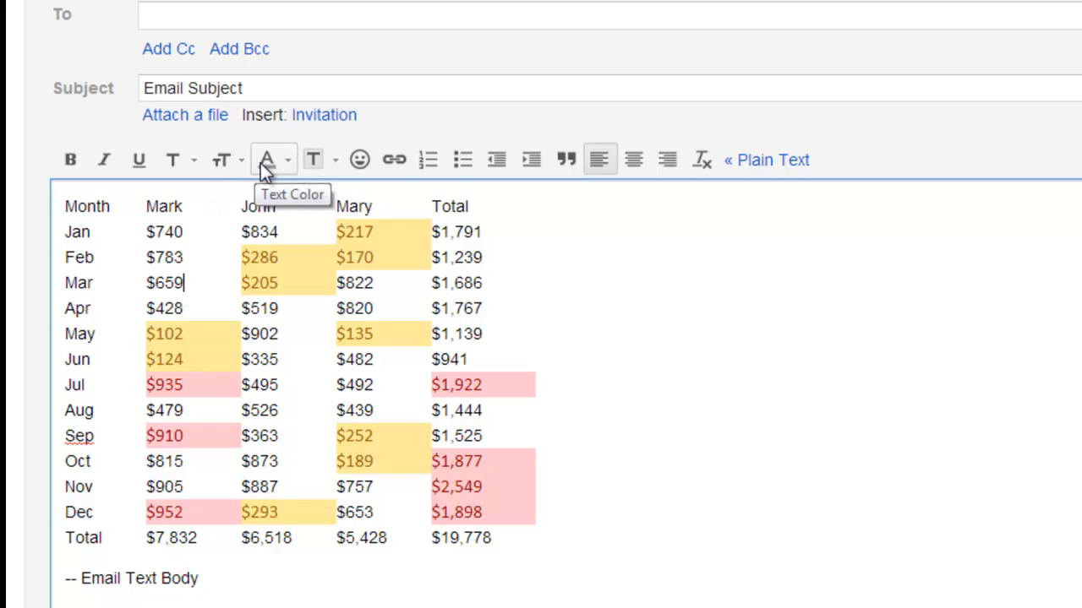
pyautogui.moveTo(359, 160)
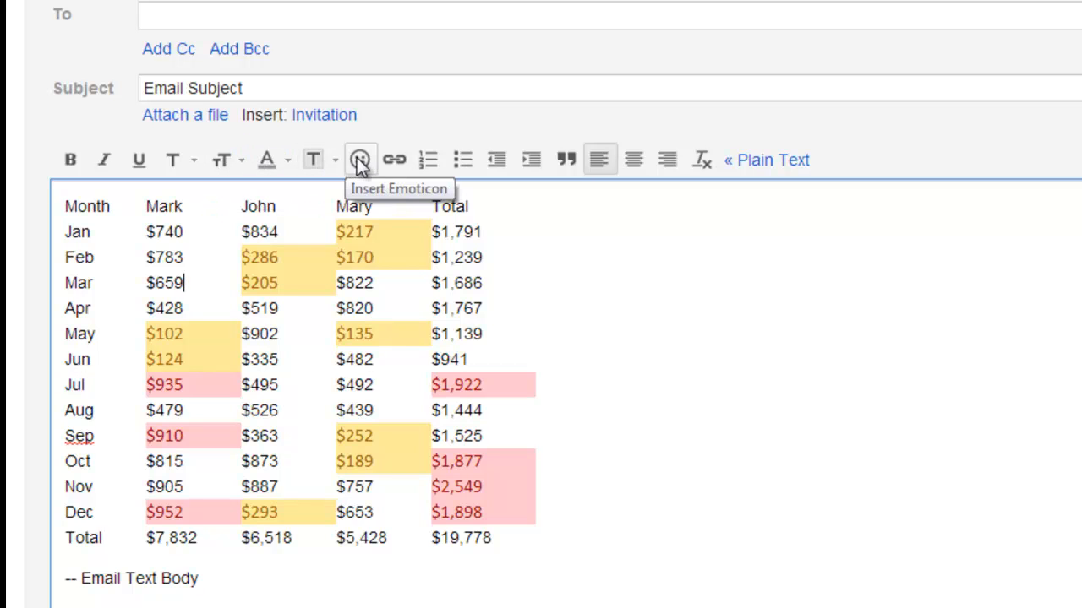
pyautogui.moveTo(463, 160)
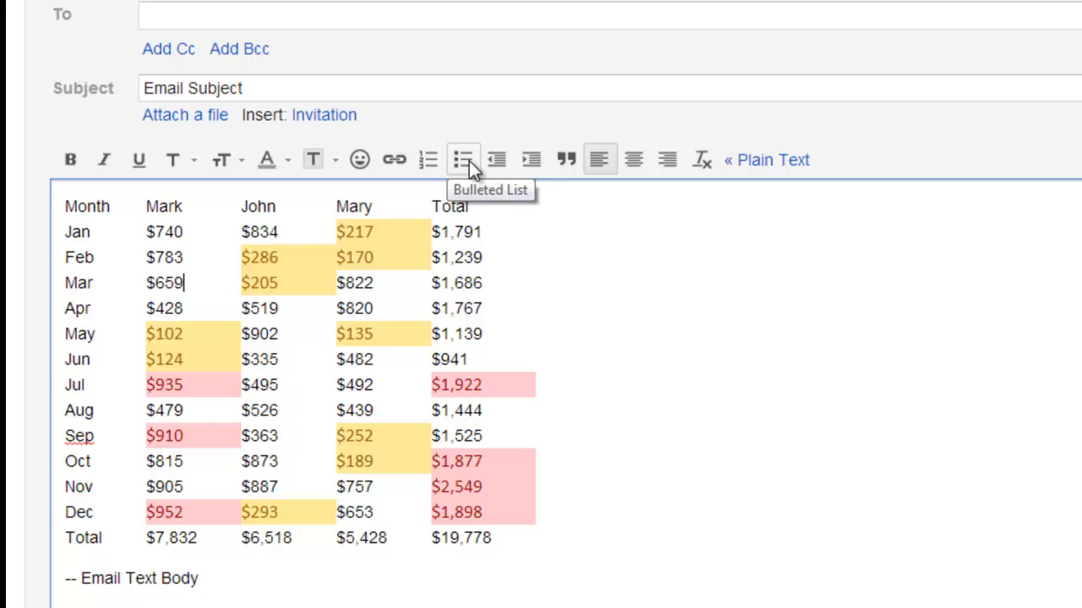
pyautogui.moveTo(600, 160)
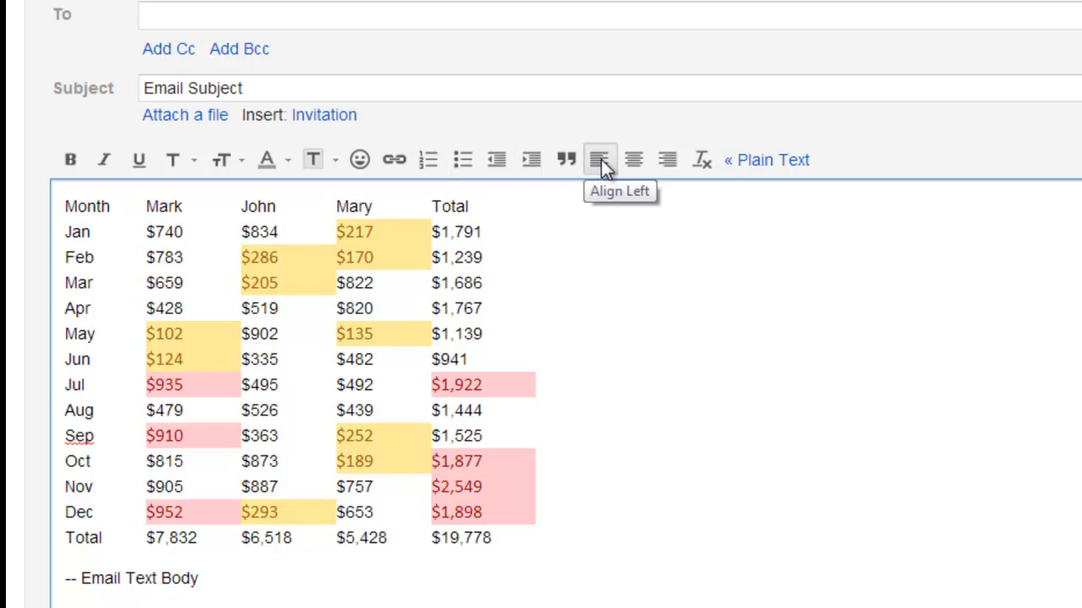
pyautogui.moveTo(702, 159)
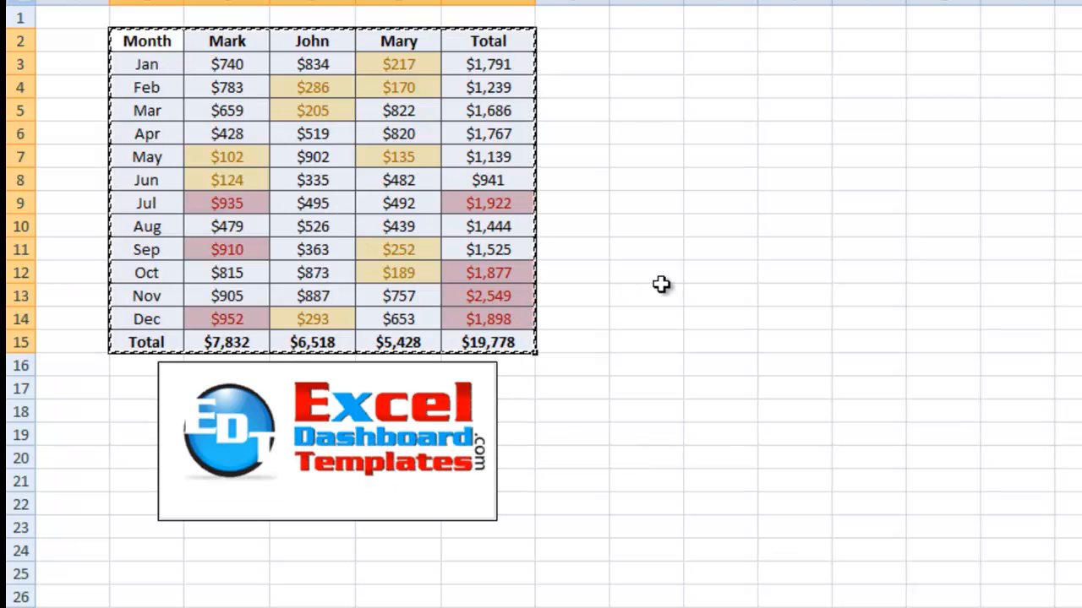
pyautogui.click(646, 296)
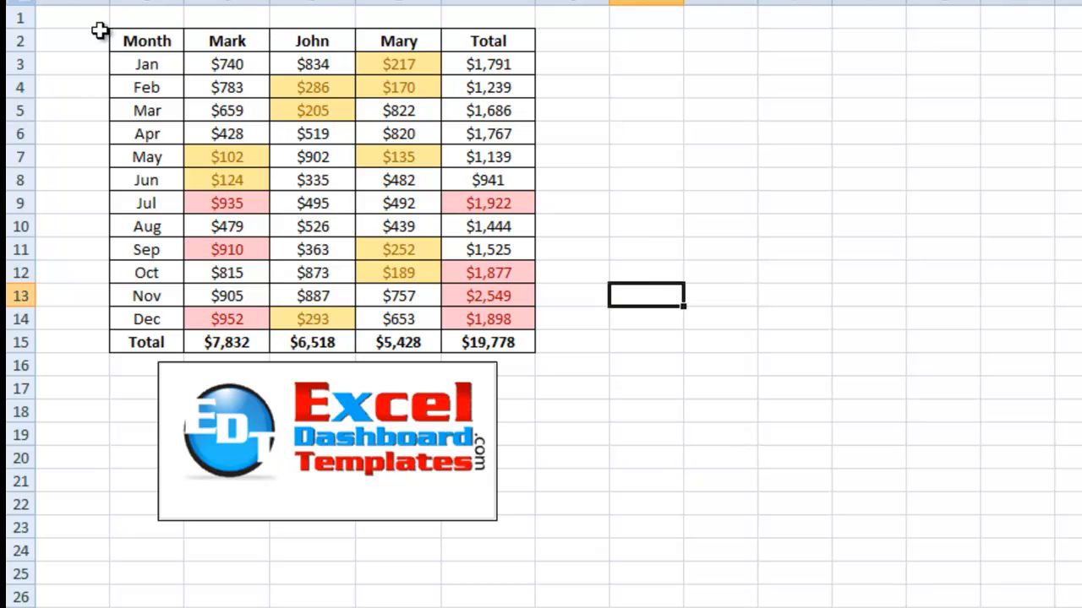
pyautogui.moveTo(76, 40); pyautogui.dragTo(203, 180)
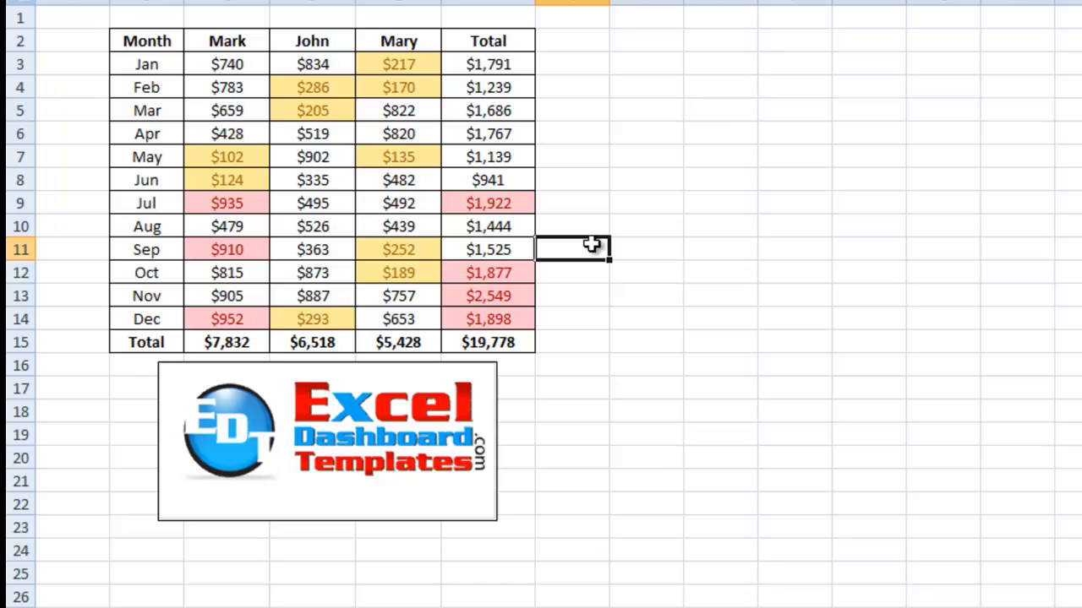
pyautogui.click(572, 389)
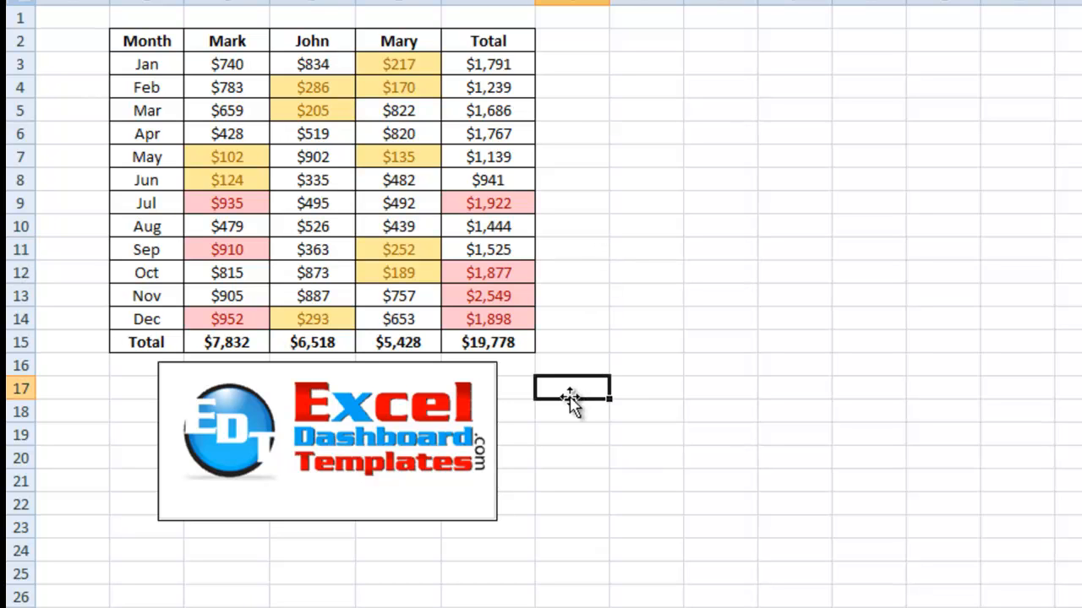
pyautogui.moveTo(631, 406)
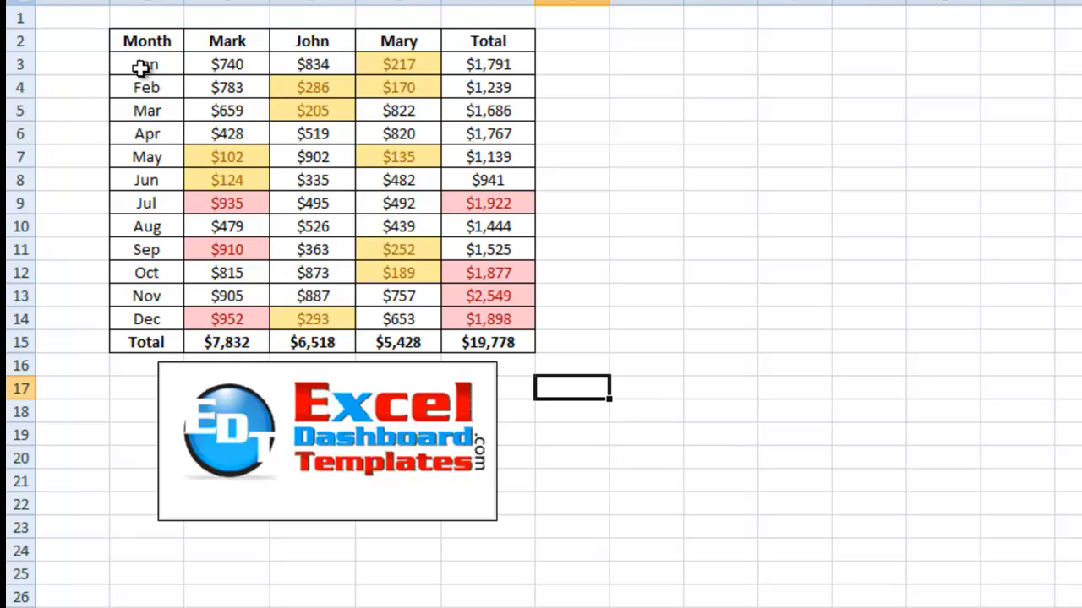
pyautogui.moveTo(146, 41)
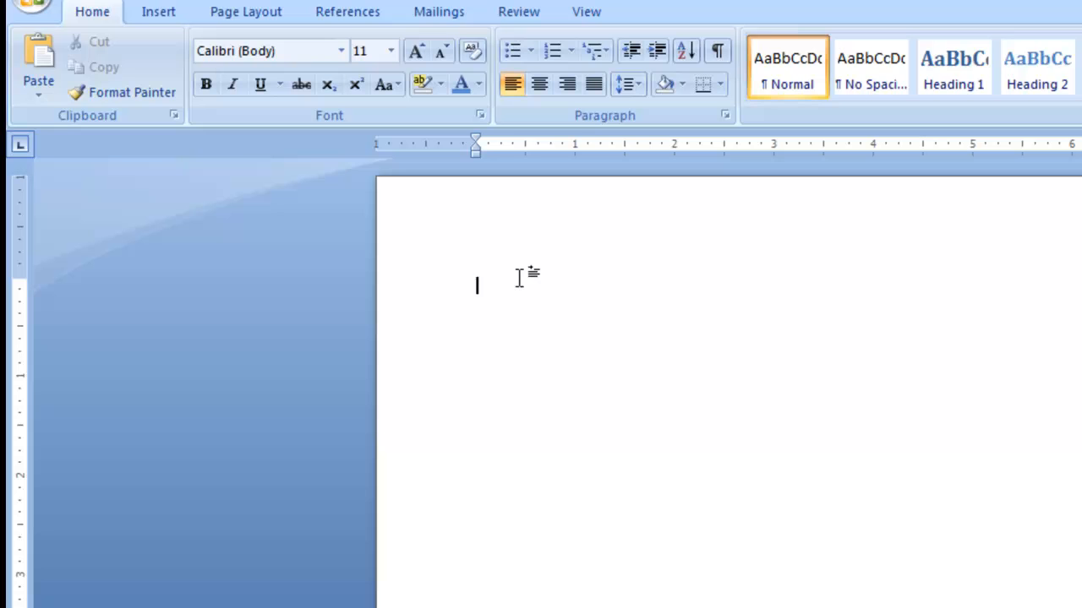
# Right-click the blank Word page to bring up paste options for the Excel table
pyautogui.rightClick(507, 292)
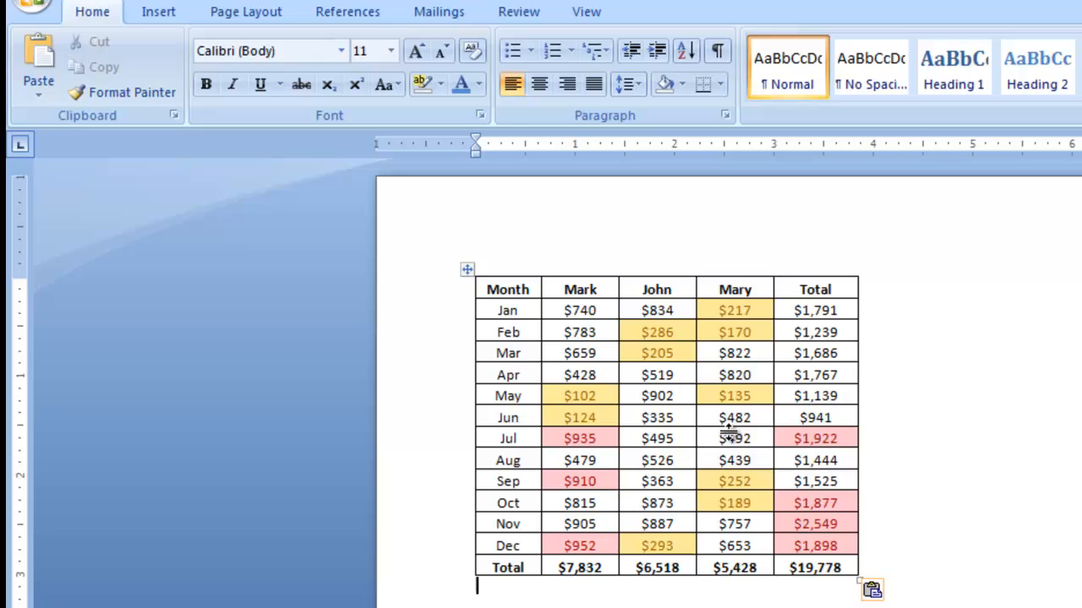
pyautogui.moveTo(693, 375)
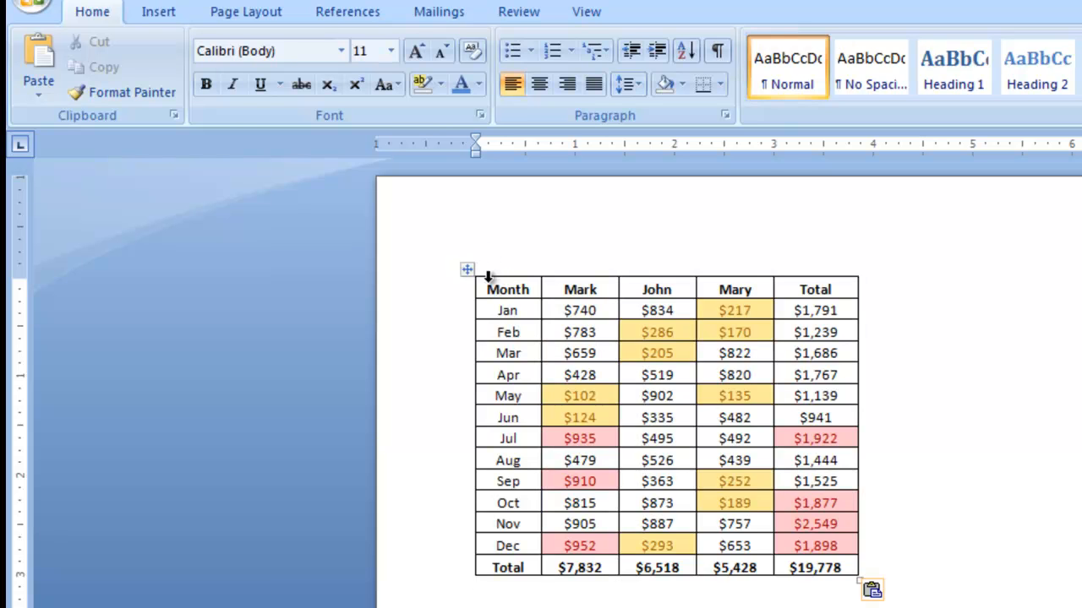
pyautogui.moveTo(474, 279)
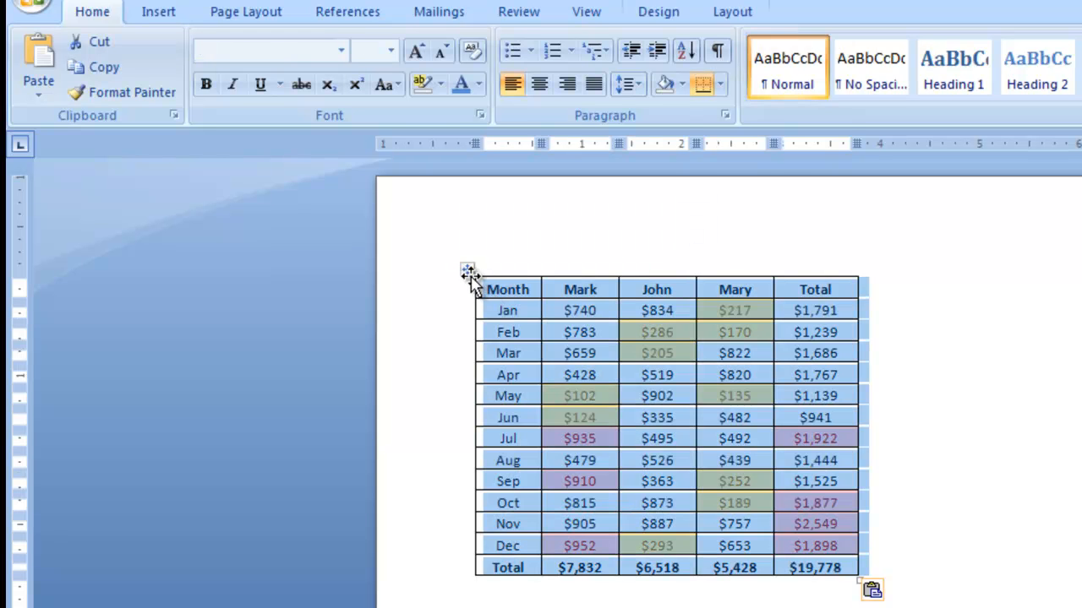
pyautogui.moveTo(529, 481)
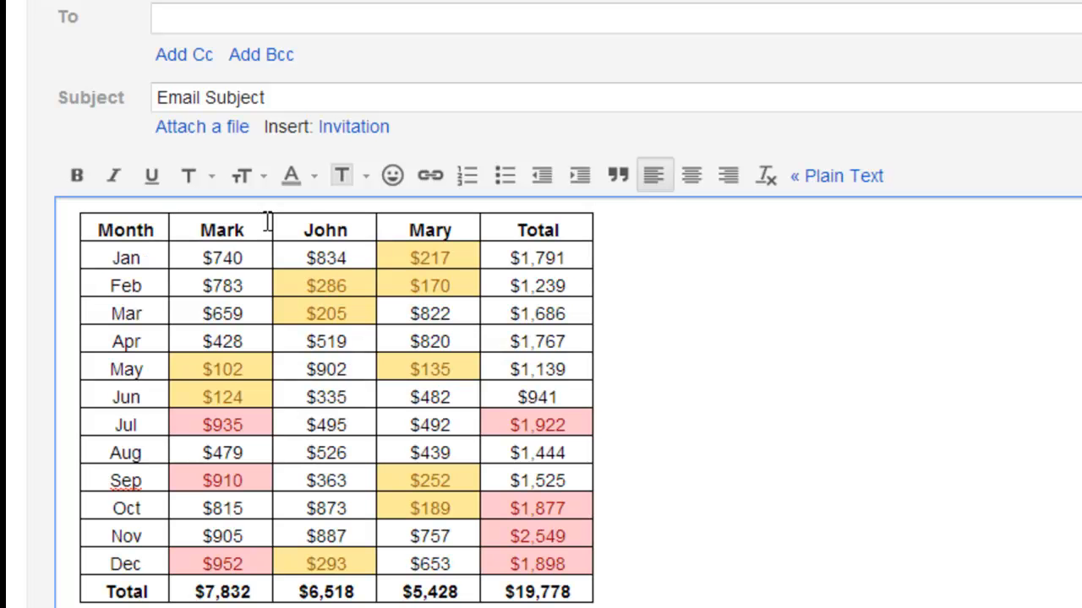
pyautogui.moveTo(114, 220)
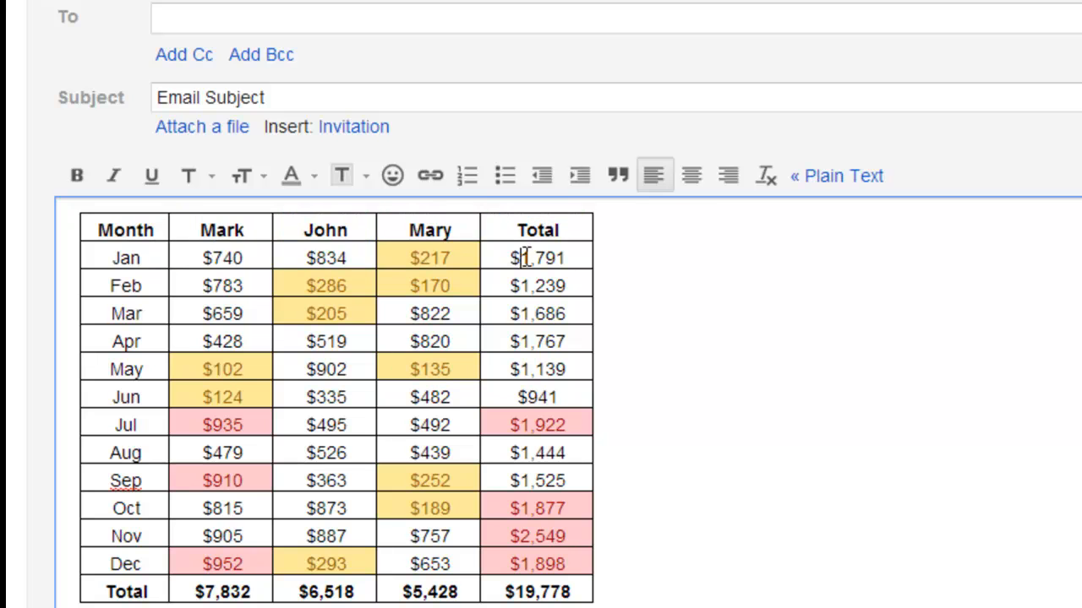
# Select the pasted sales table in the Gmail body and scroll down through it
pyautogui.moveTo(536, 258); pyautogui.dragTo(431, 424)
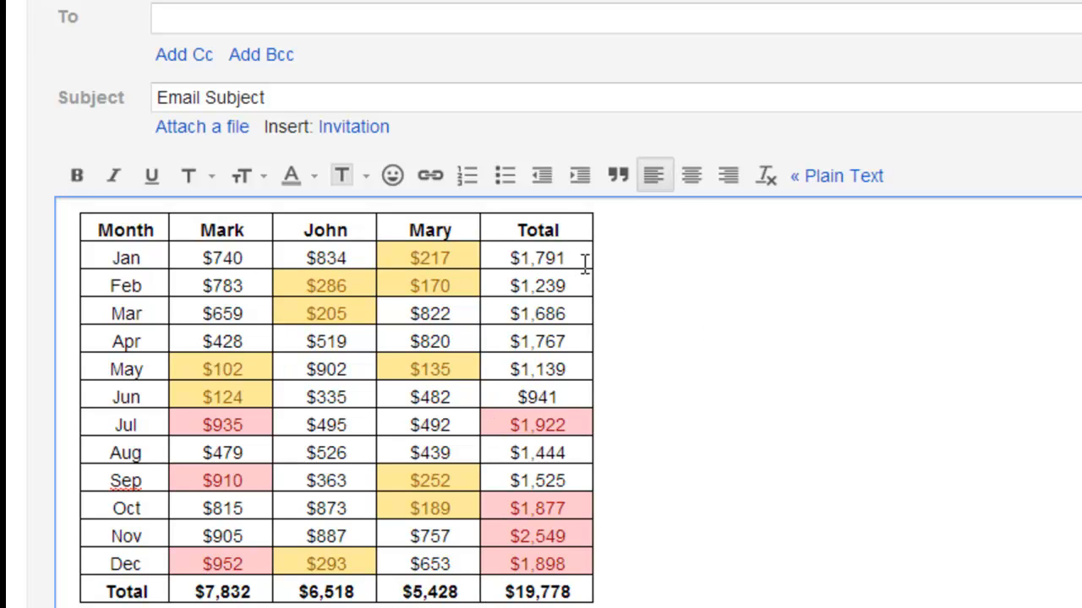
pyautogui.moveTo(127, 230)
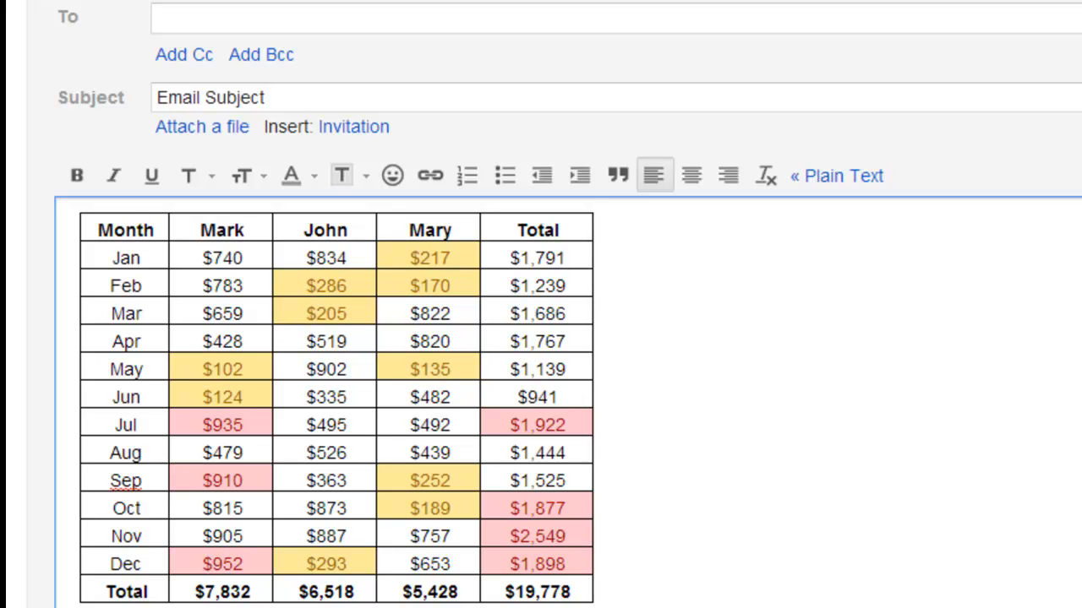
pyautogui.scroll(-3)
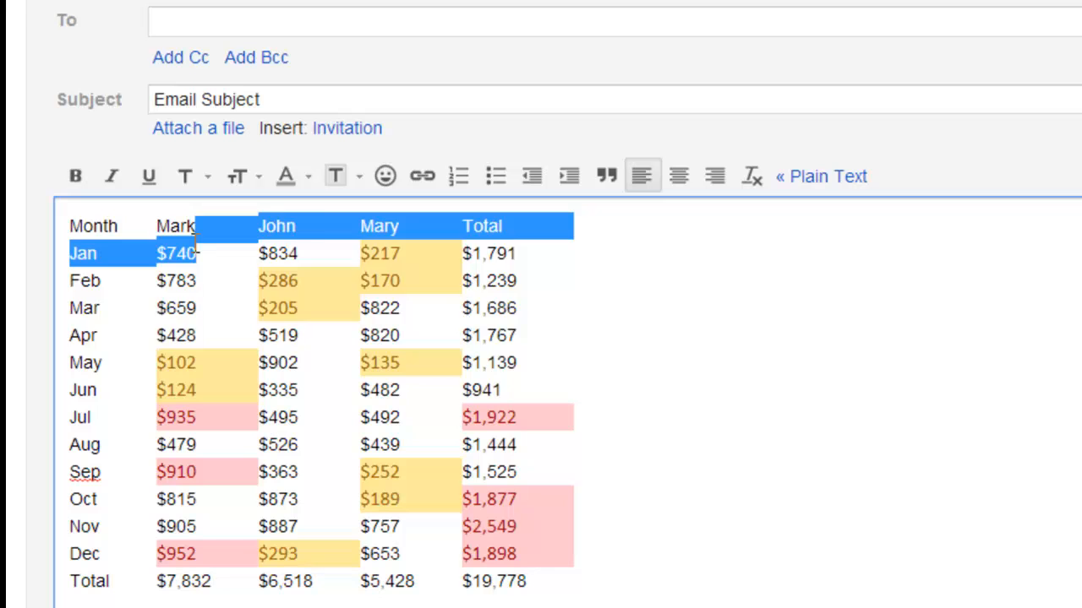
# Click inside the Gmail body to deselect the highlighted header and first row
pyautogui.click(279, 362)
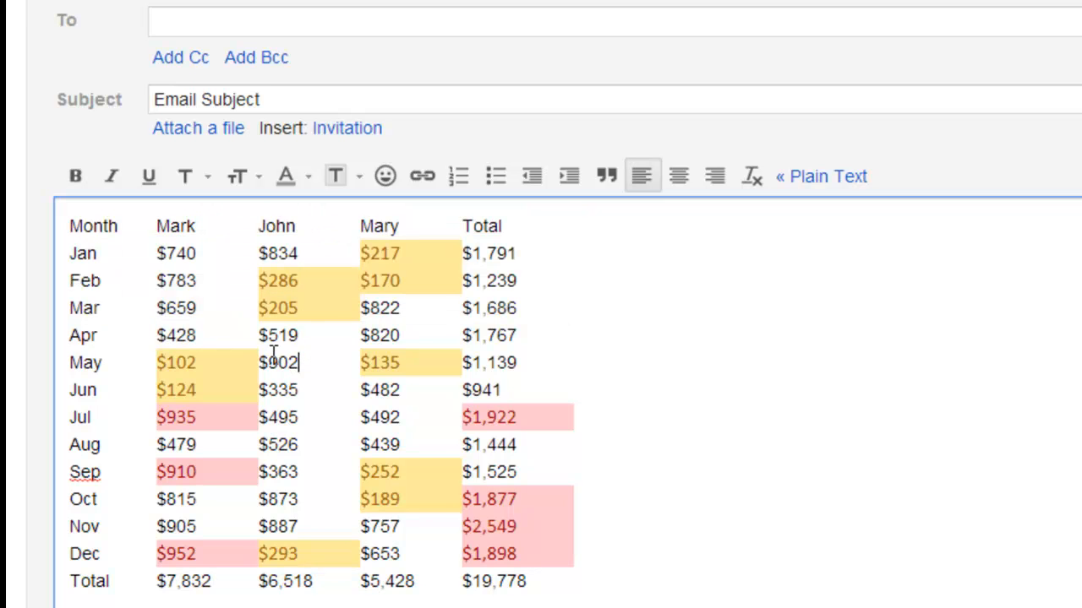
pyautogui.moveTo(456, 568)
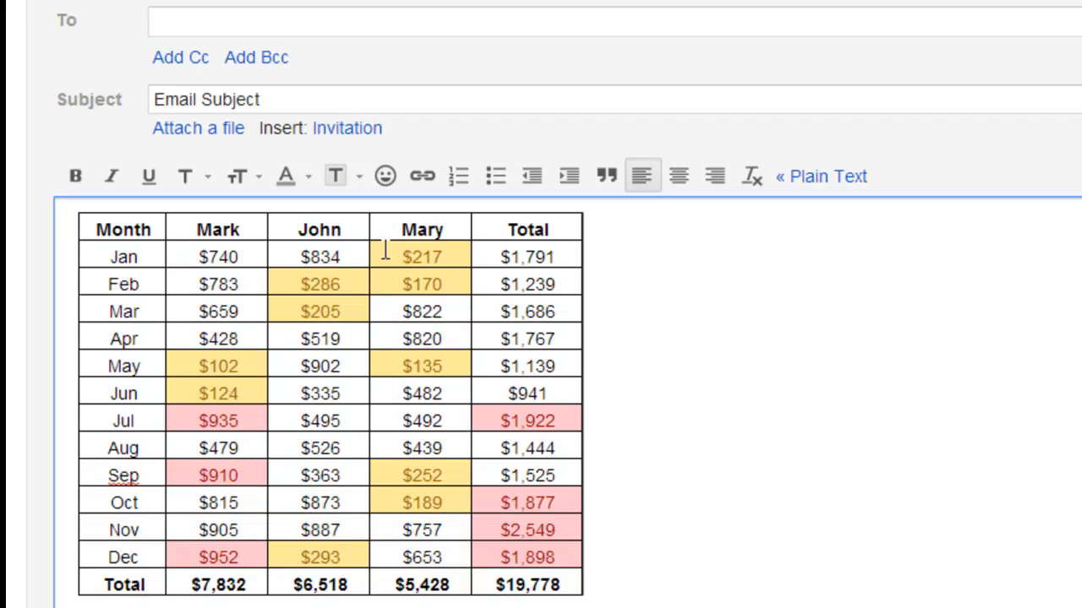
pyautogui.moveTo(363, 406)
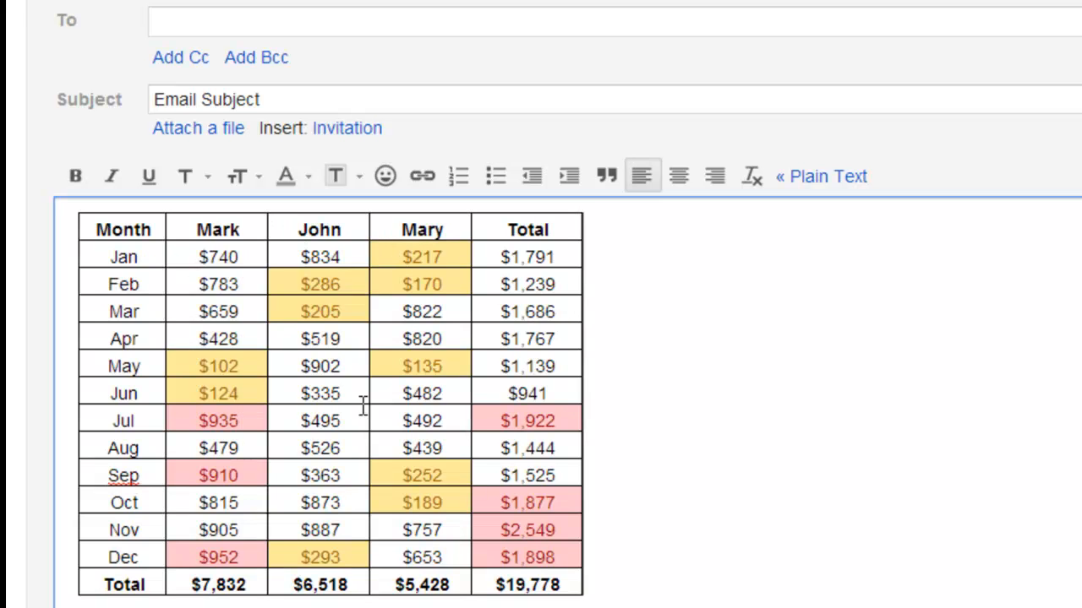
pyautogui.moveTo(621, 529)
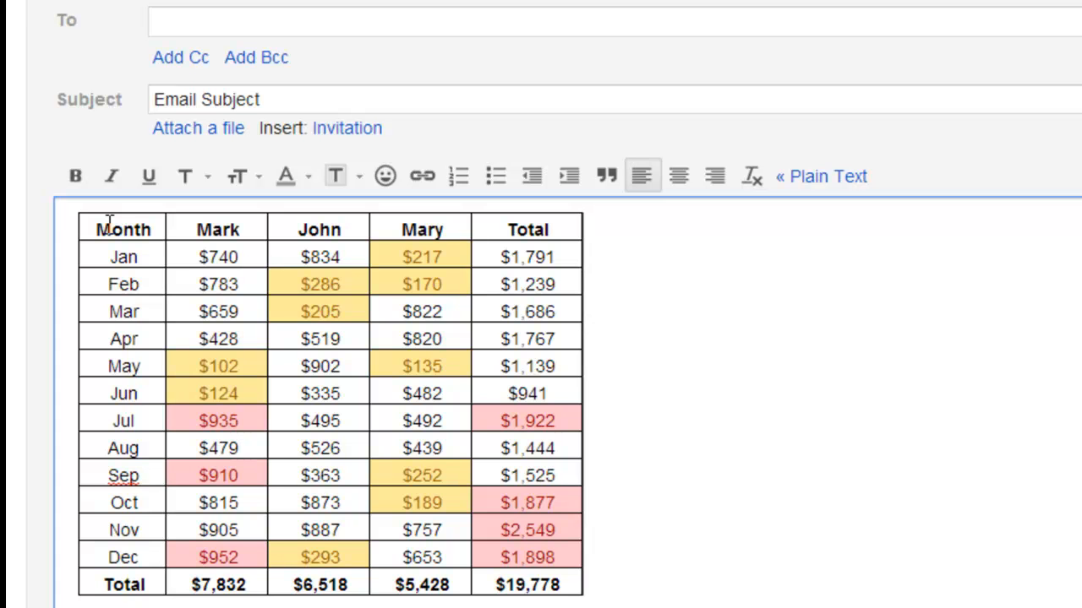
# Select the re-pasted gridded sales table with bold headers in the Gmail body
pyautogui.moveTo(101, 228); pyautogui.dragTo(423, 420)
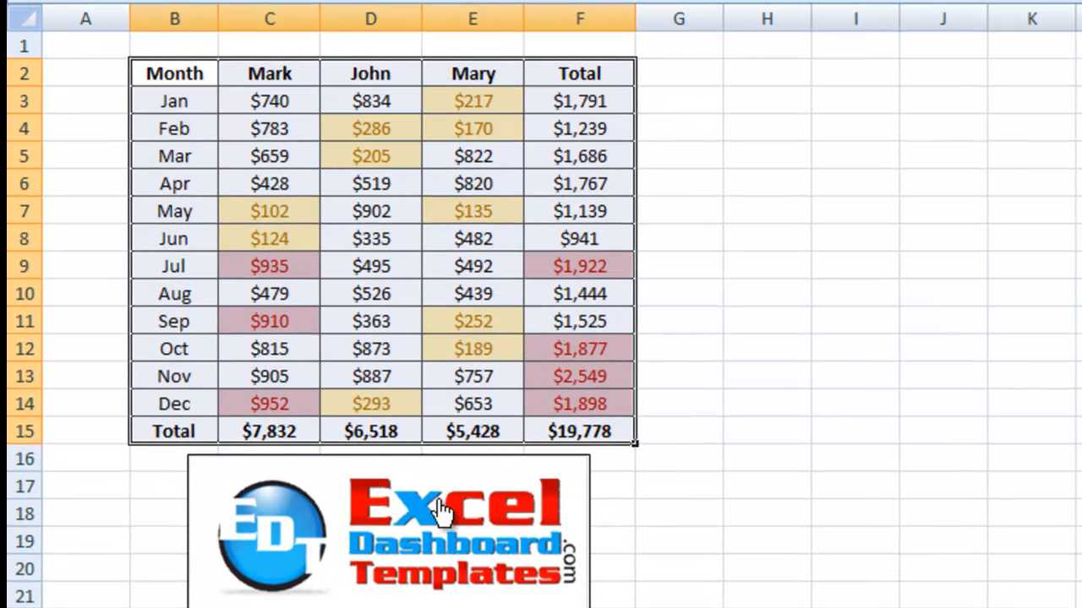
pyautogui.moveTo(401, 537)
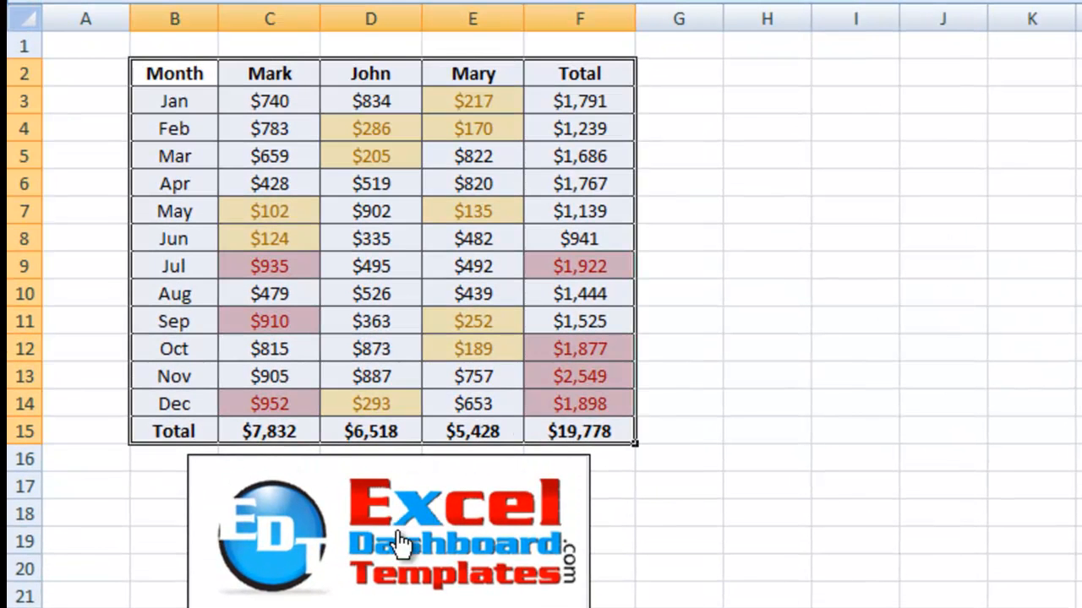